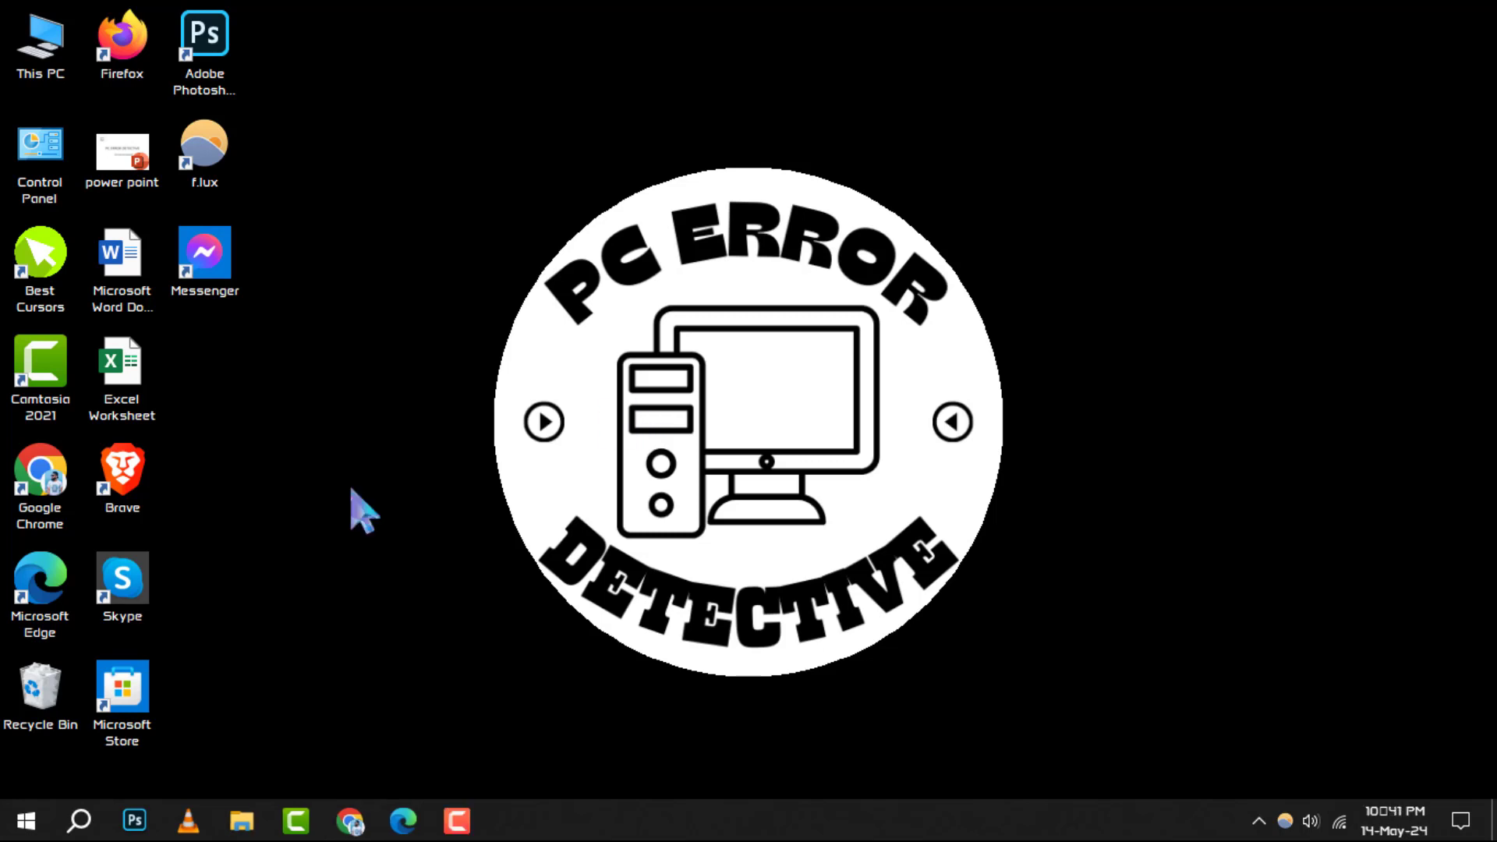
Search Windows for 'command' and launch Command Prompt from the results
type("d")
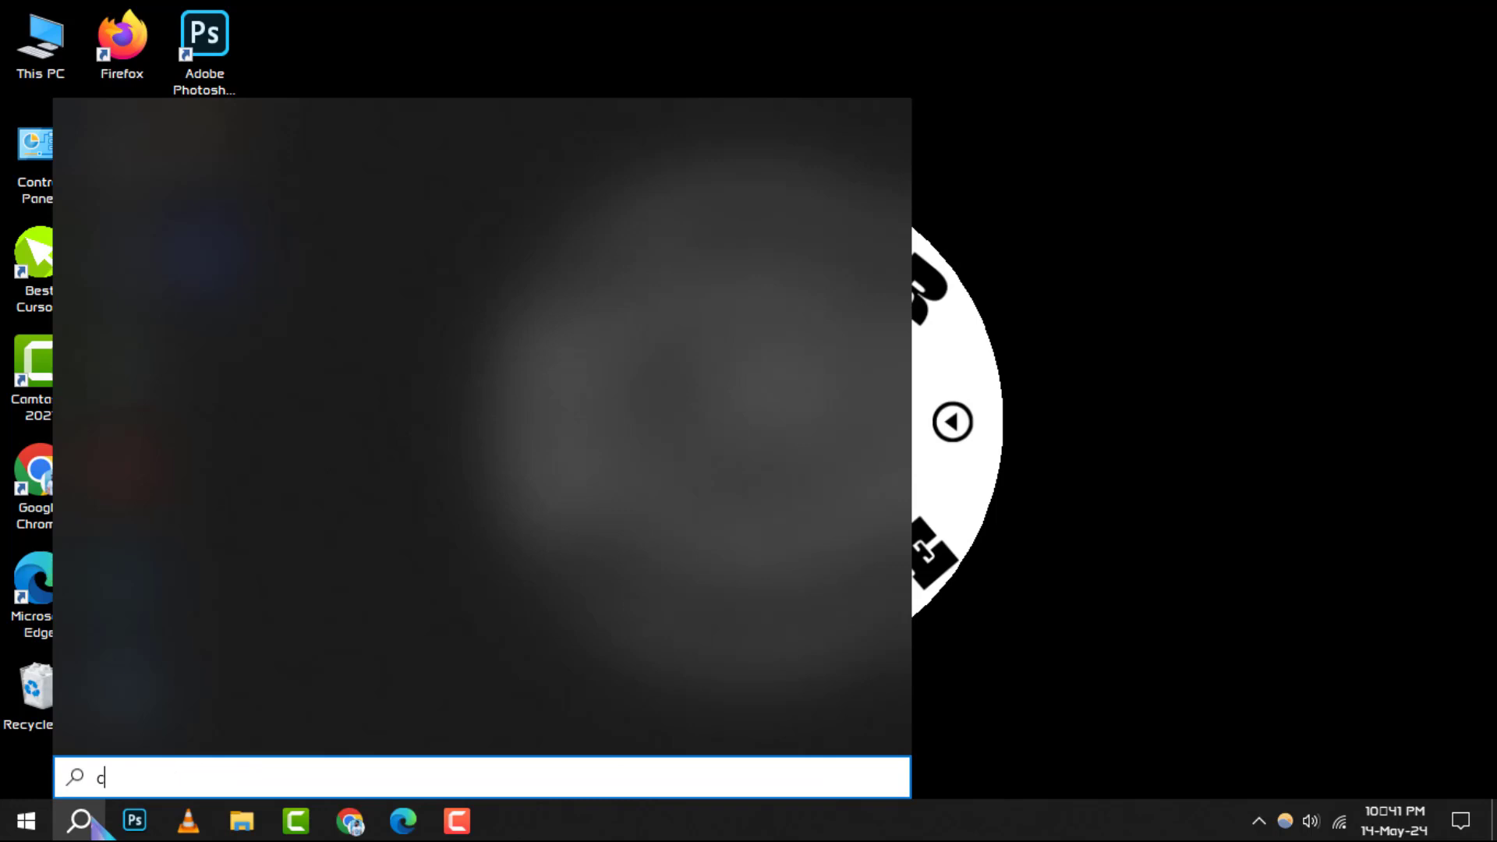
type("ommand")
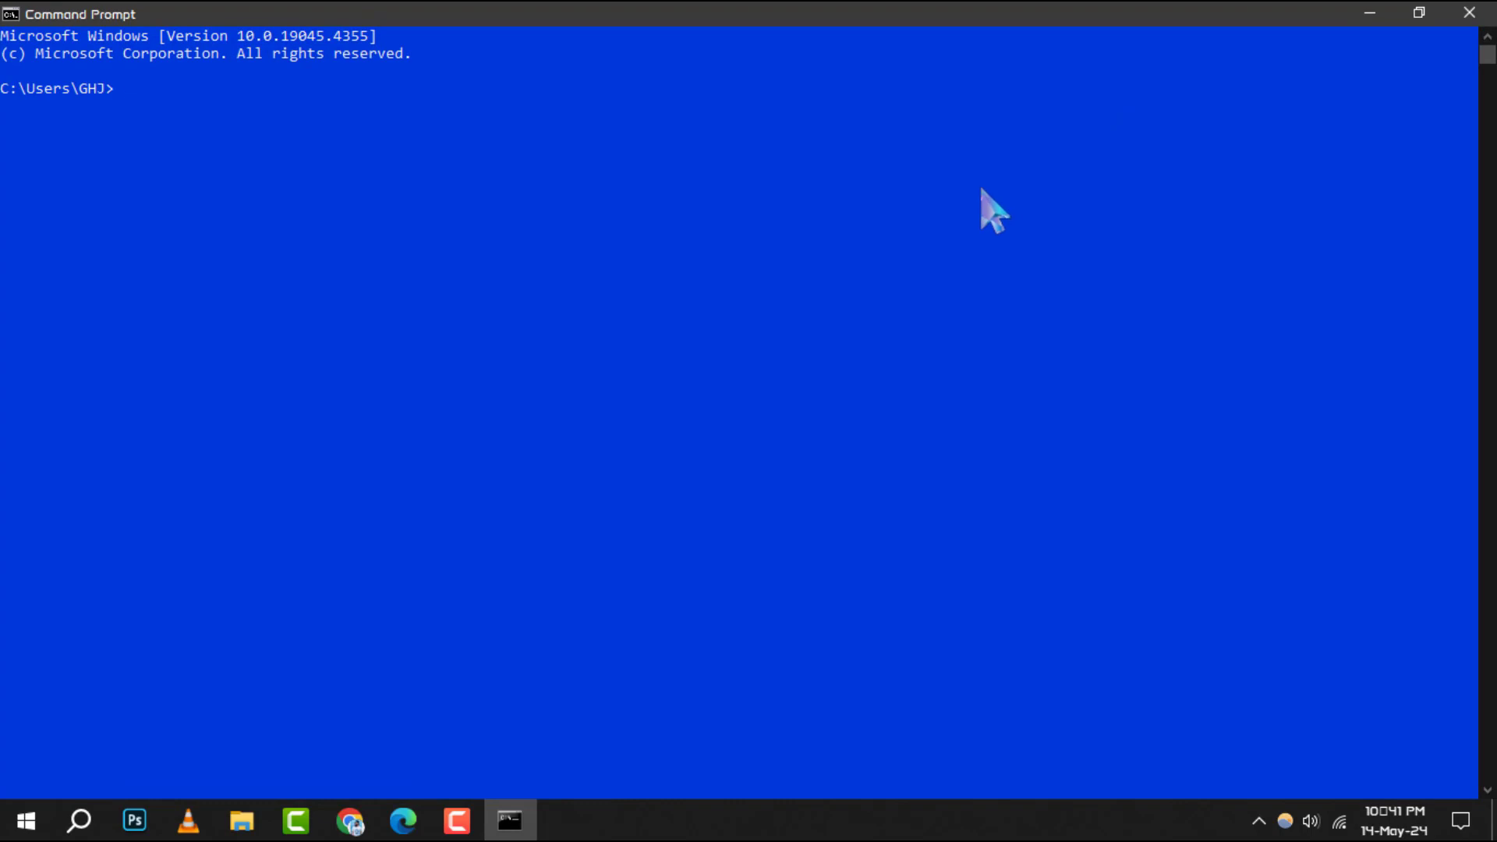
Run 'wmic logicaldisk get name' to list drives C:, D:, F: and G:
type("wmic logicaldisk get name 1")
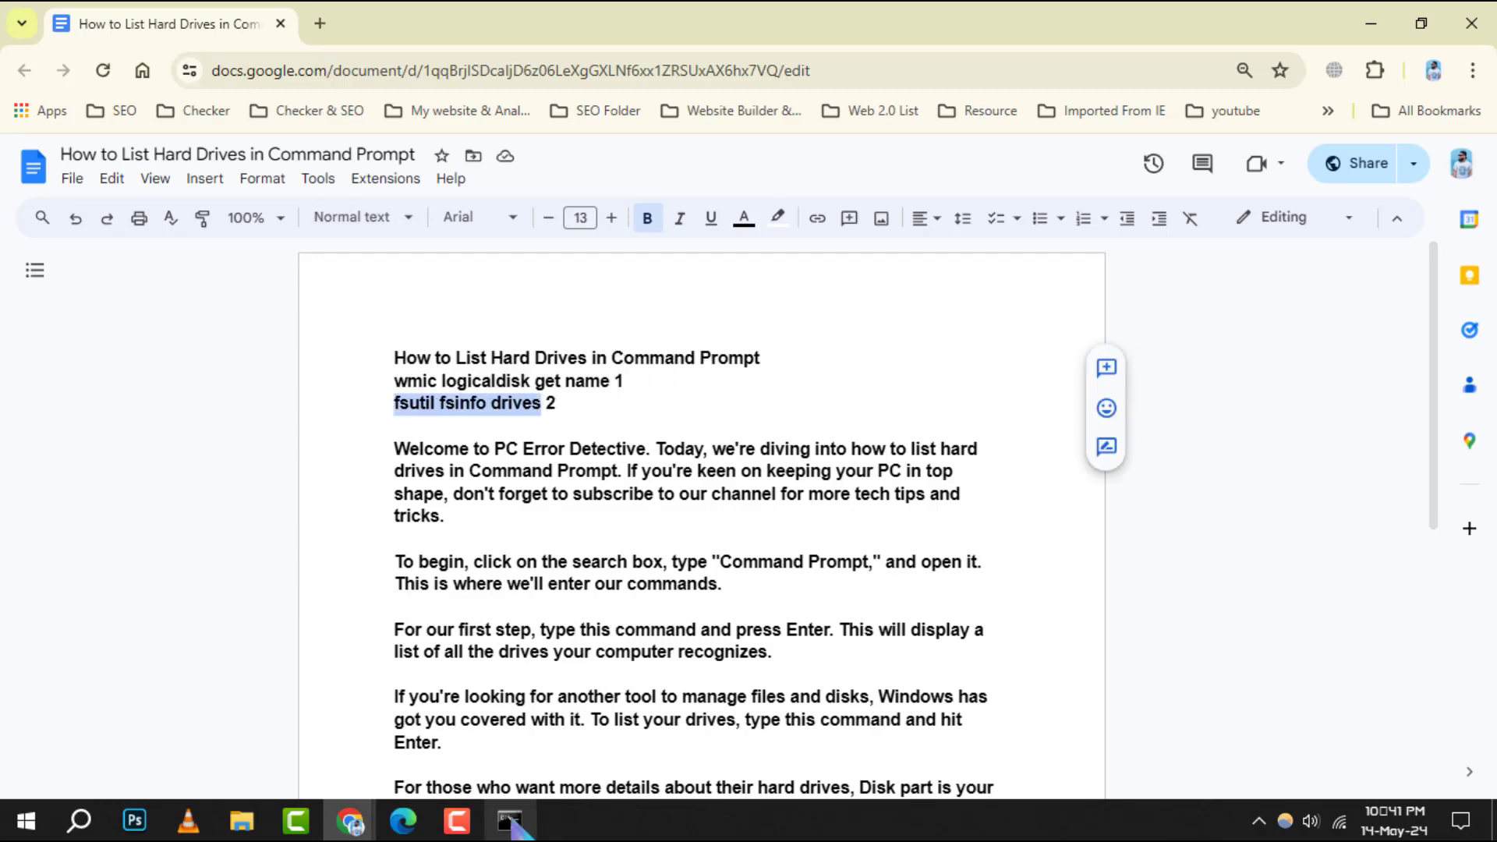
left_click(509, 821)
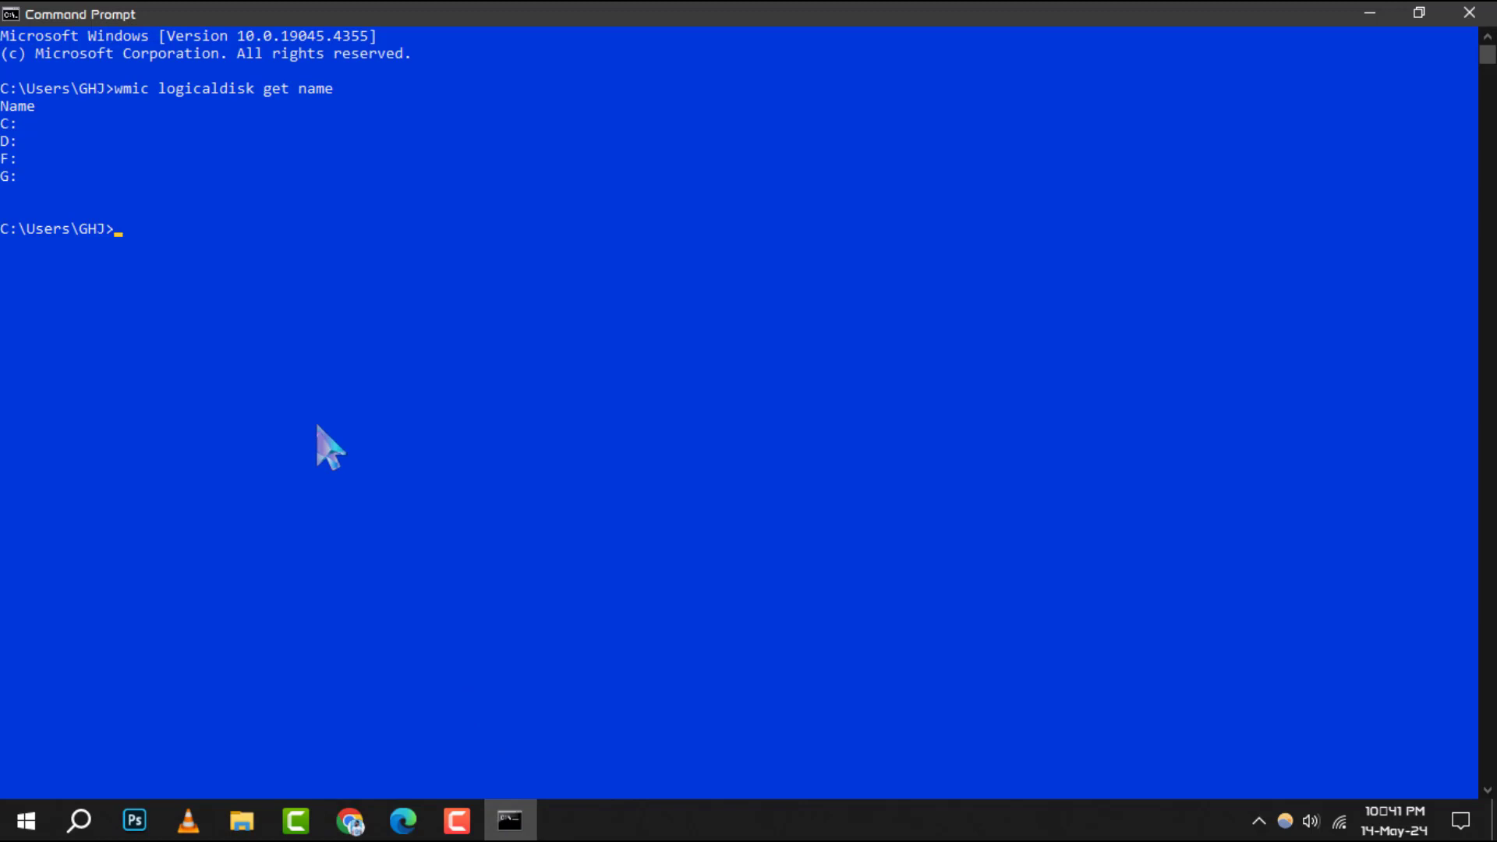
mouse_move(167, 272)
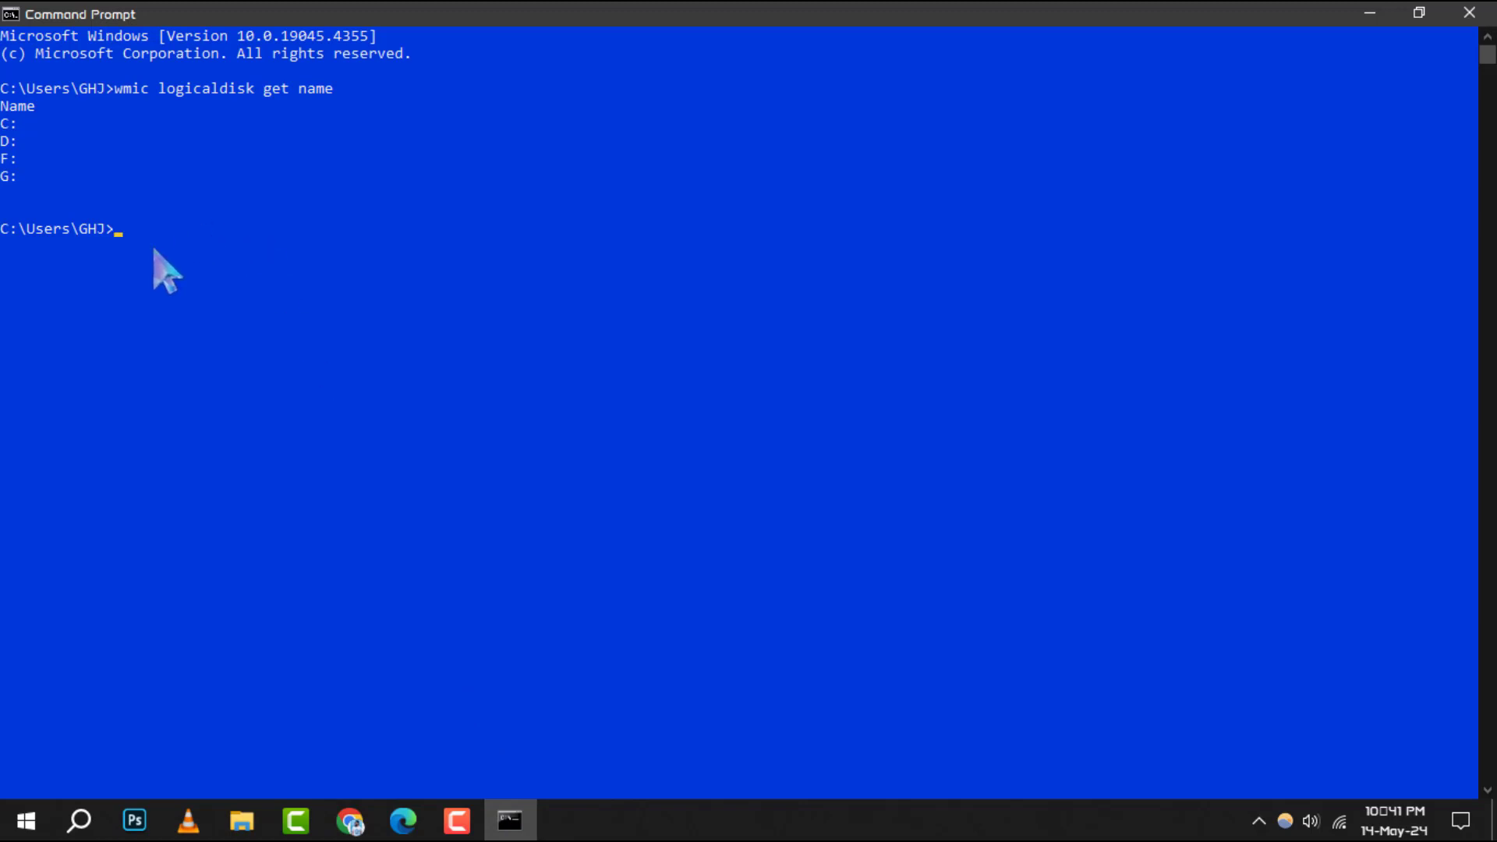
Run 'fsutil fsinfo drives', then start diskpart and maximize its window
type("fsutil fsinfo drives")
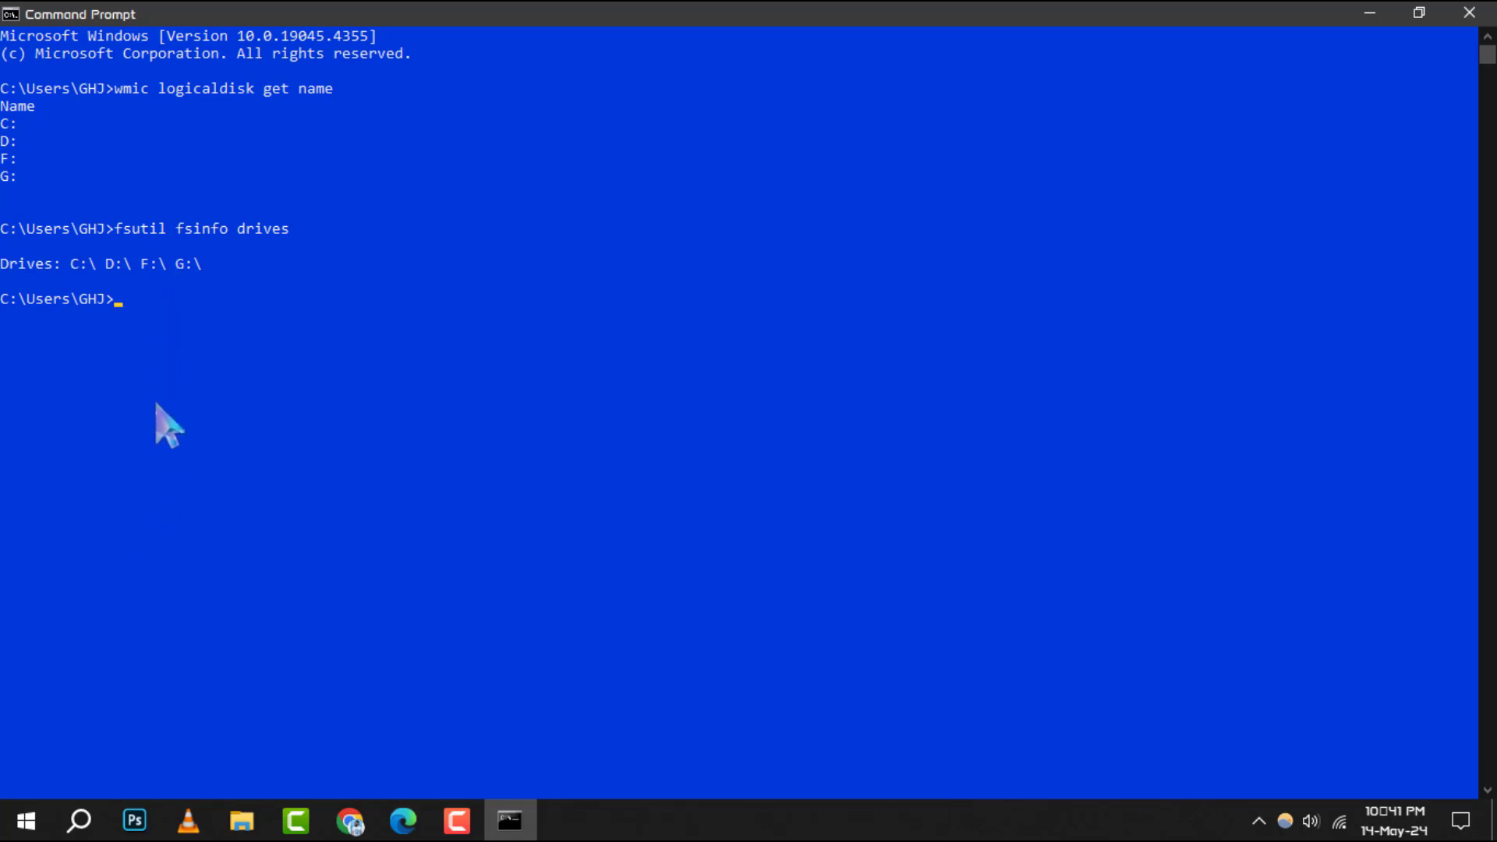
type("disk")
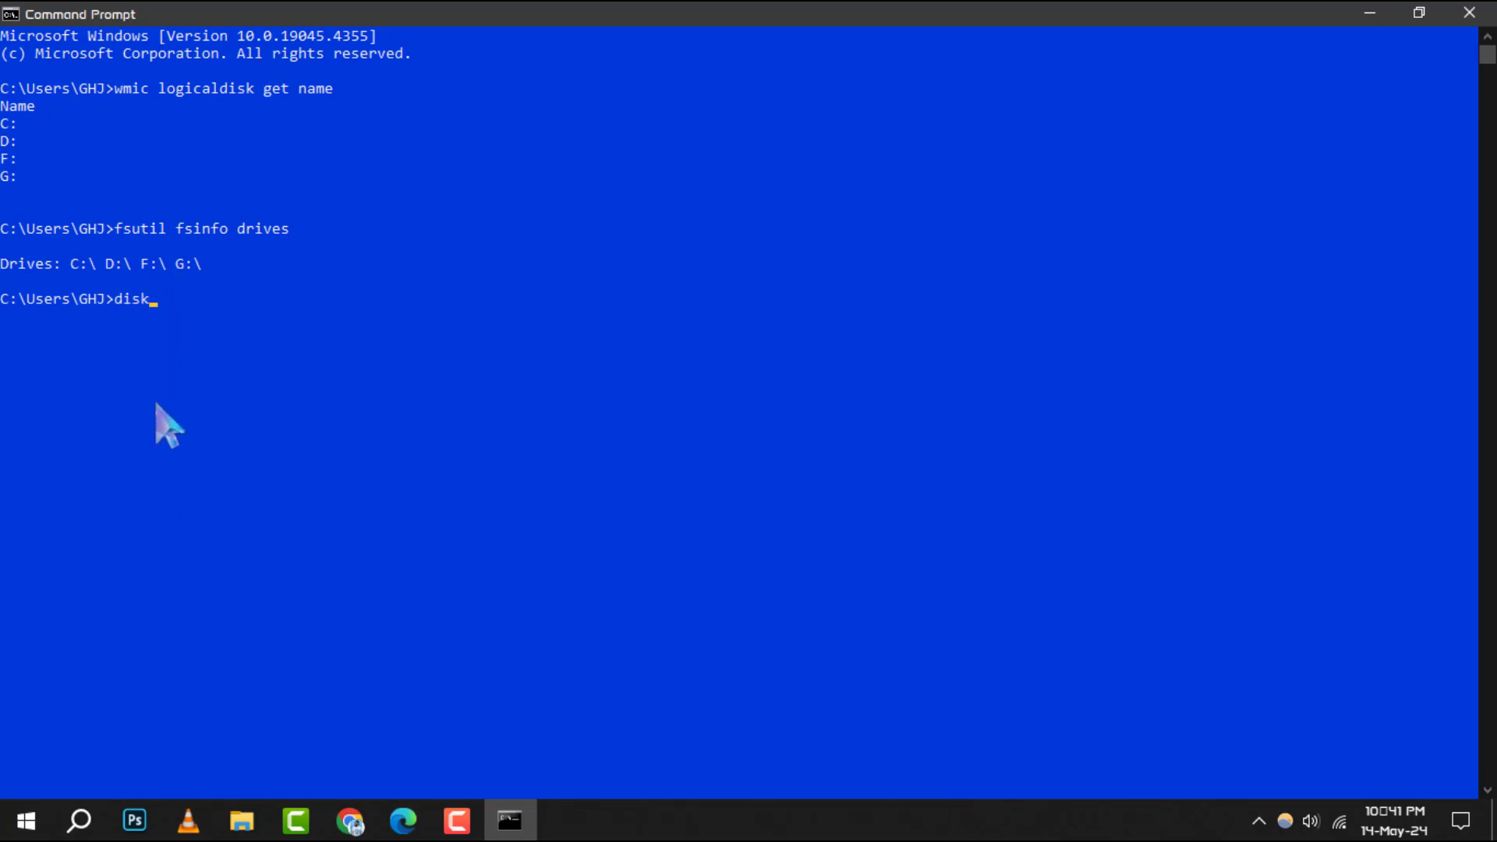
type("part")
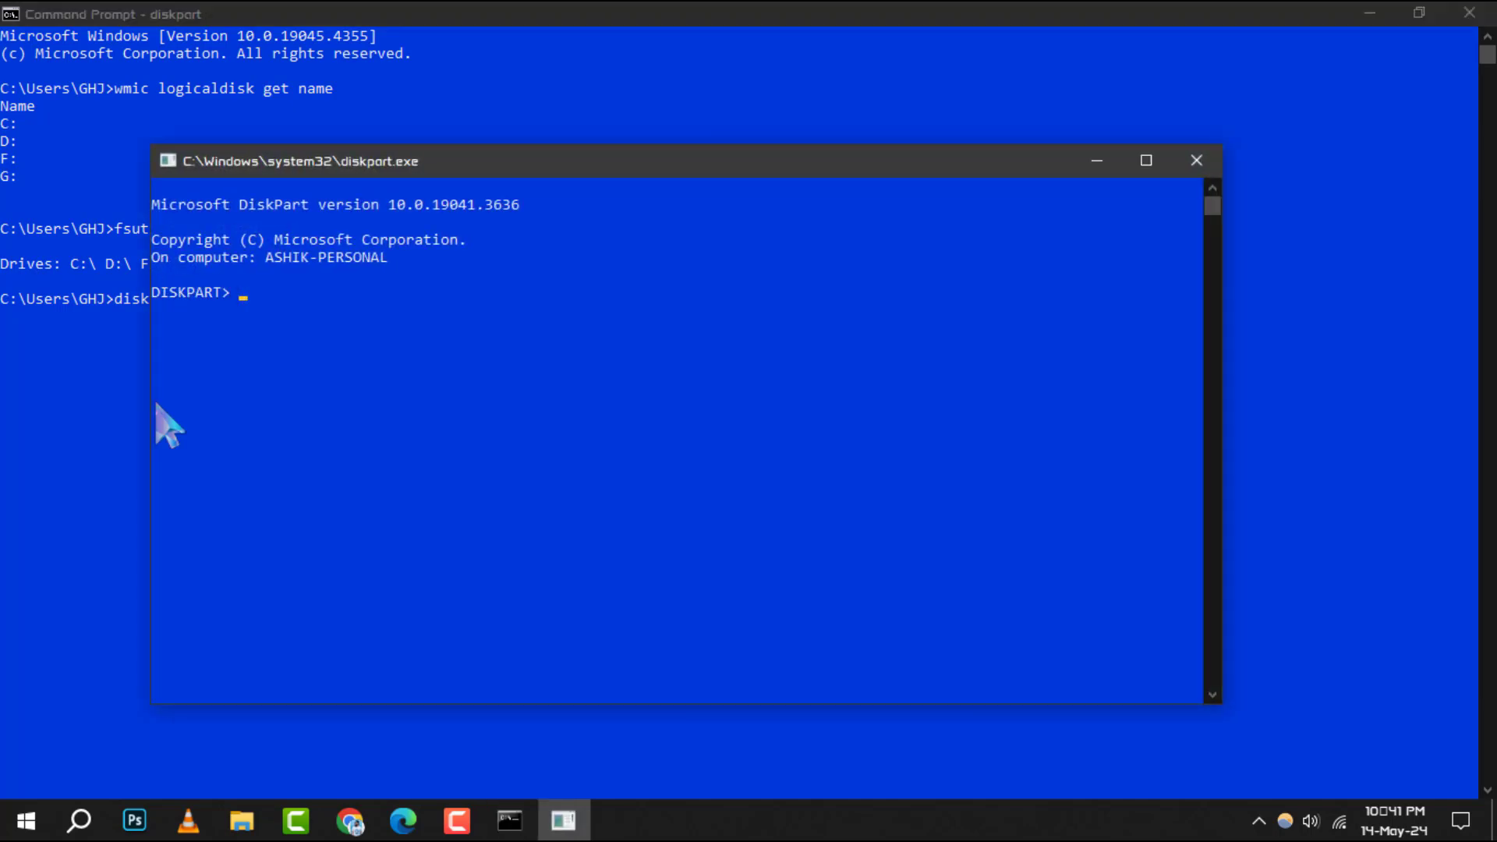
left_click(1144, 161)
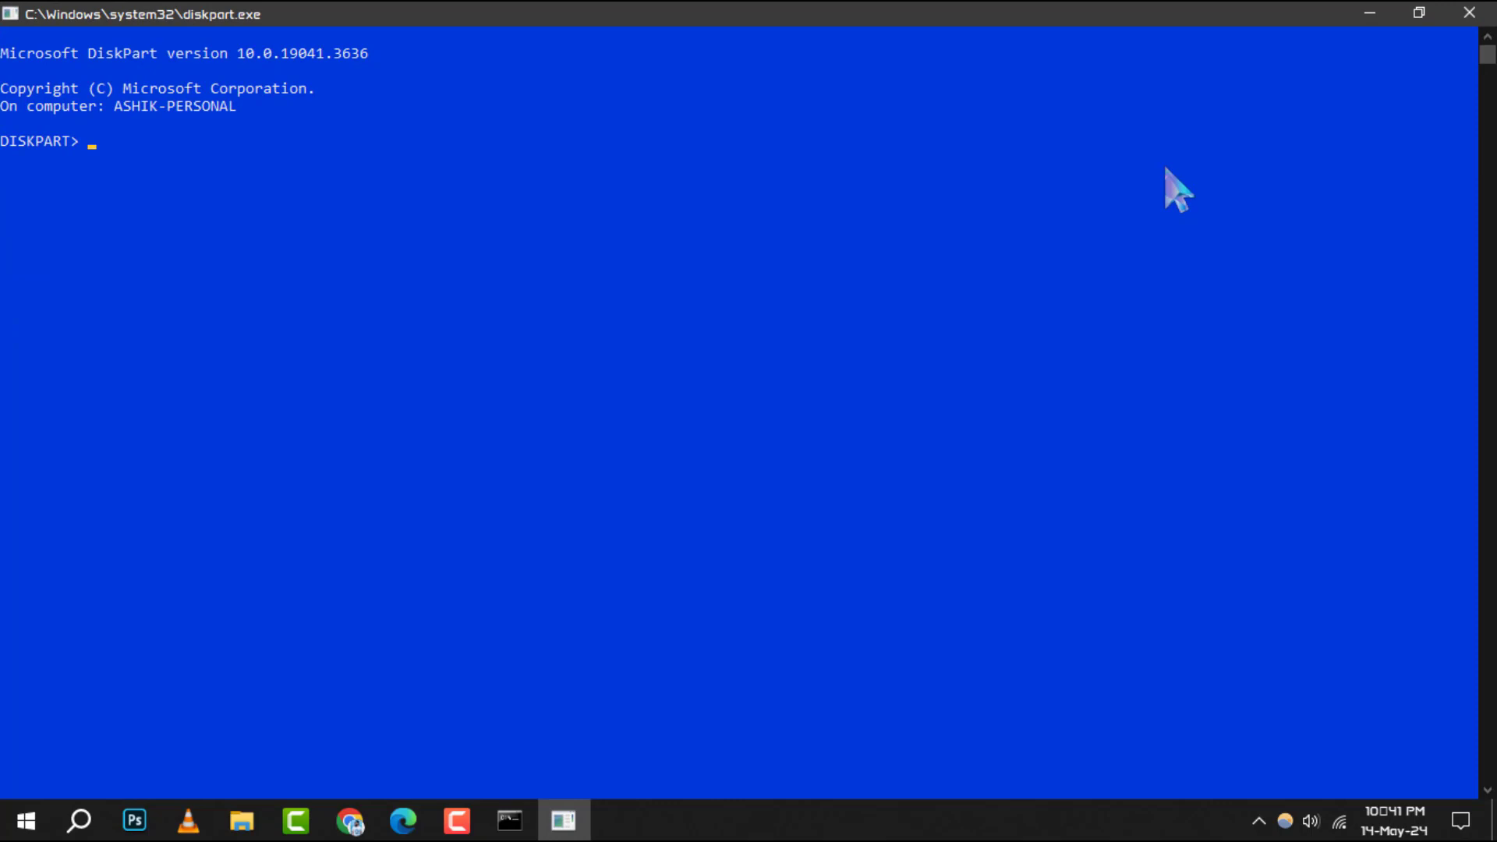
Run 'list volume' in DiskPart to show Volumes 0–5 with sizes and Healthy status
type("list volume")
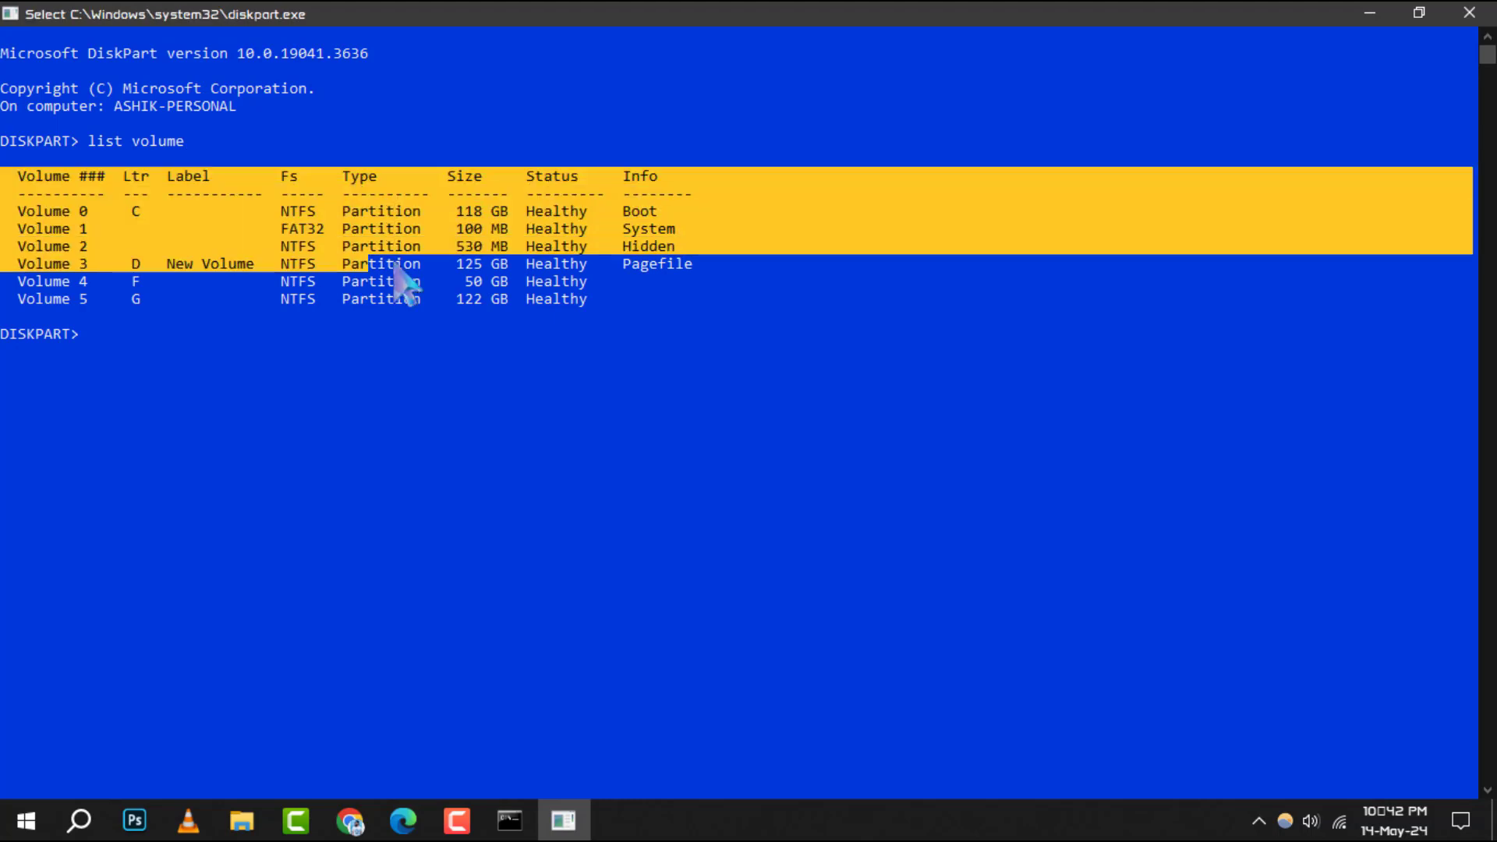
mouse_move(657, 329)
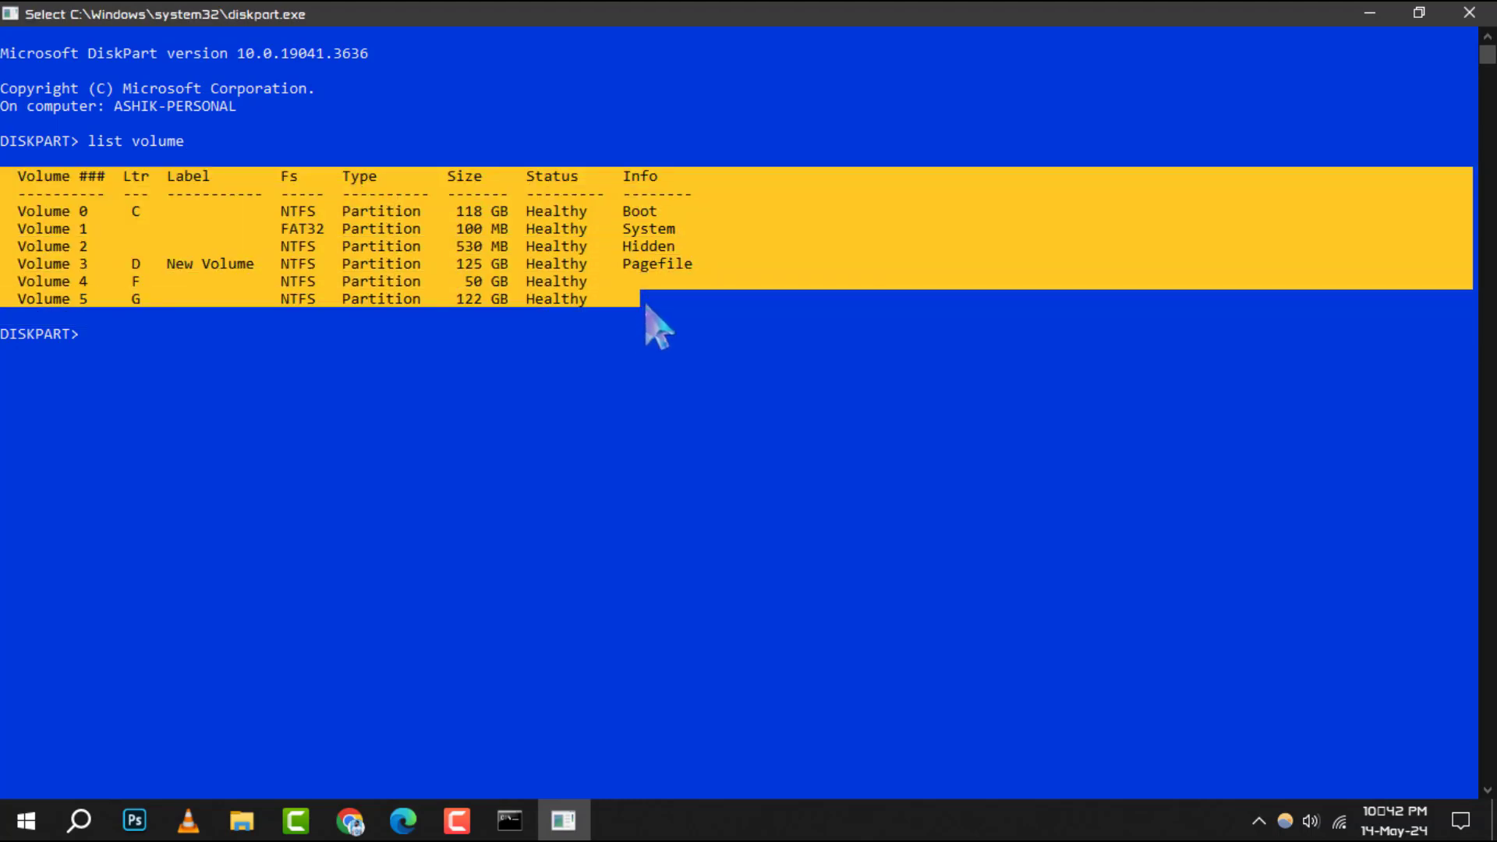